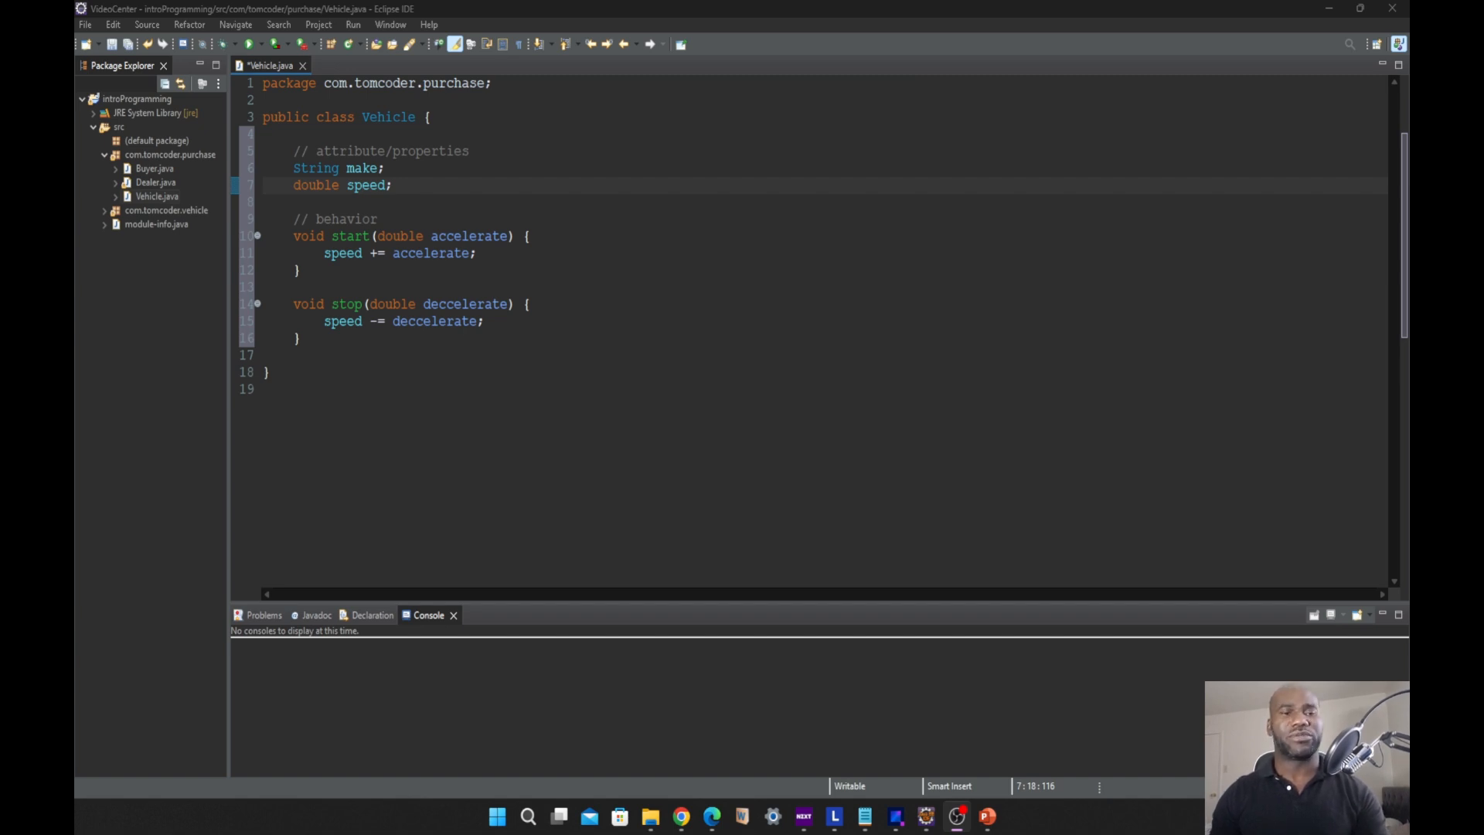
- Change the make field declaration to String make = "Honda"; in Vehicle.java
double_click(362, 168)
text( = )
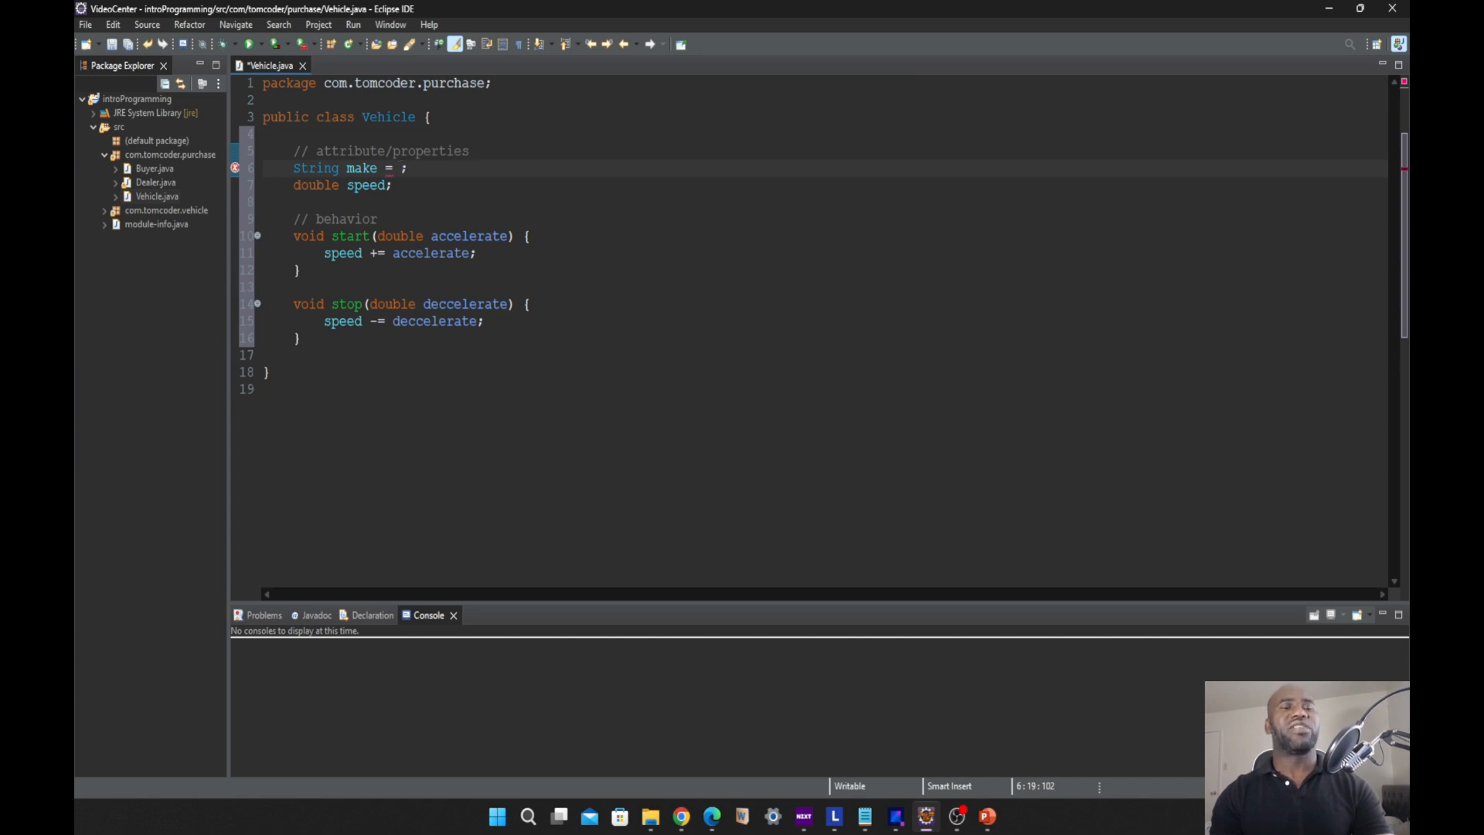
click(400, 168)
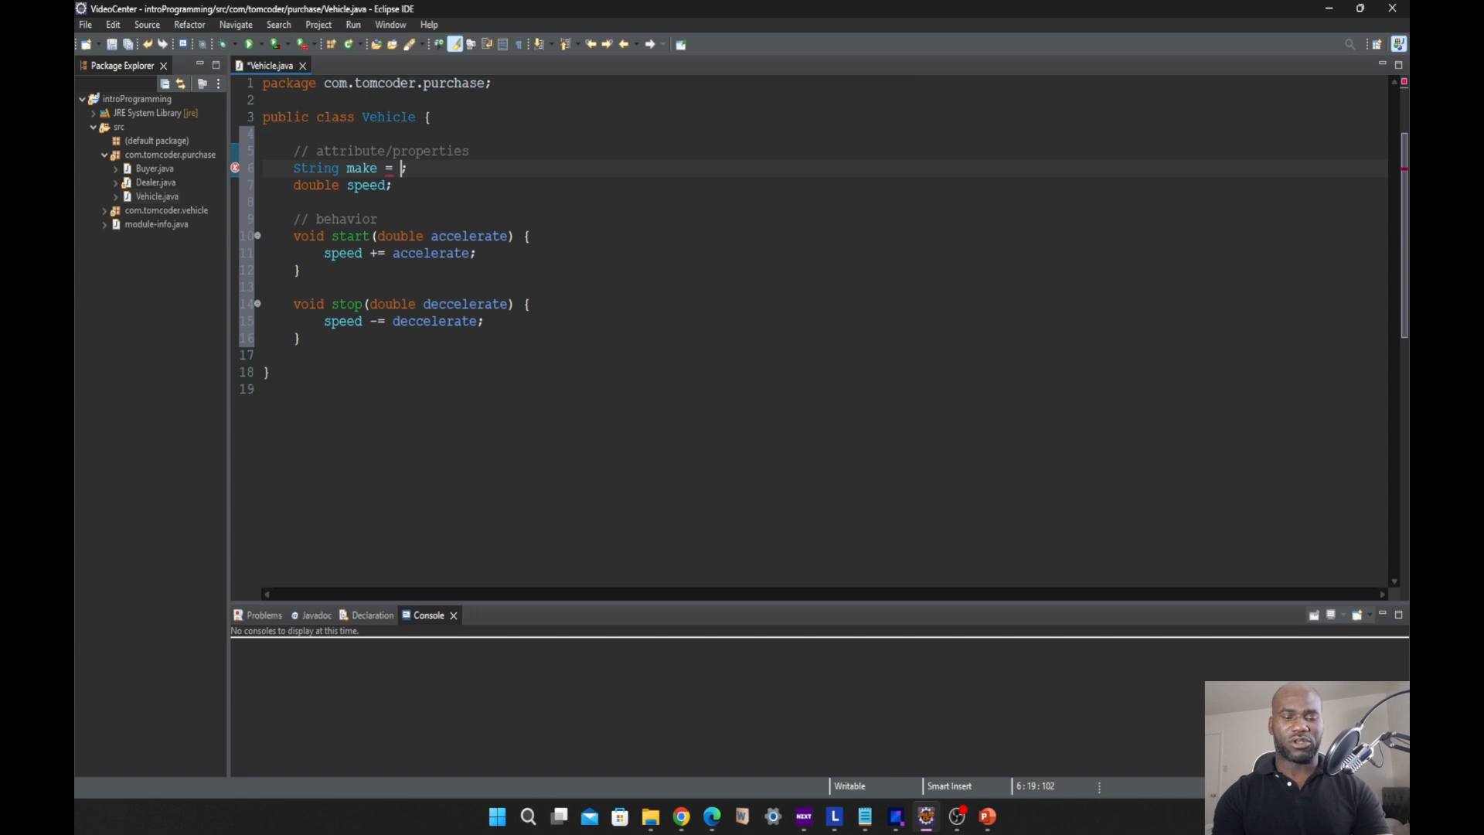
text(Honda)
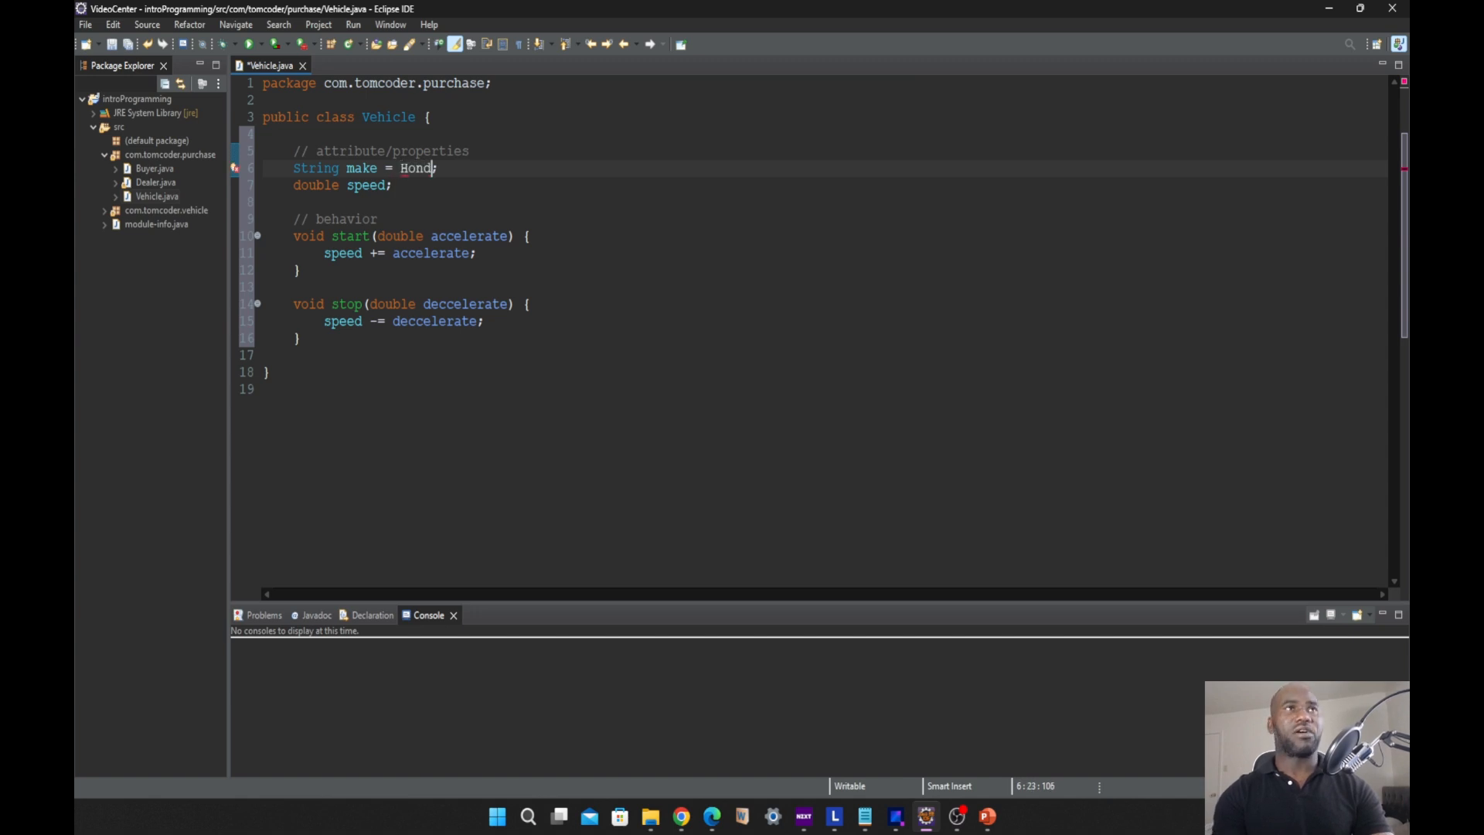
text(a)
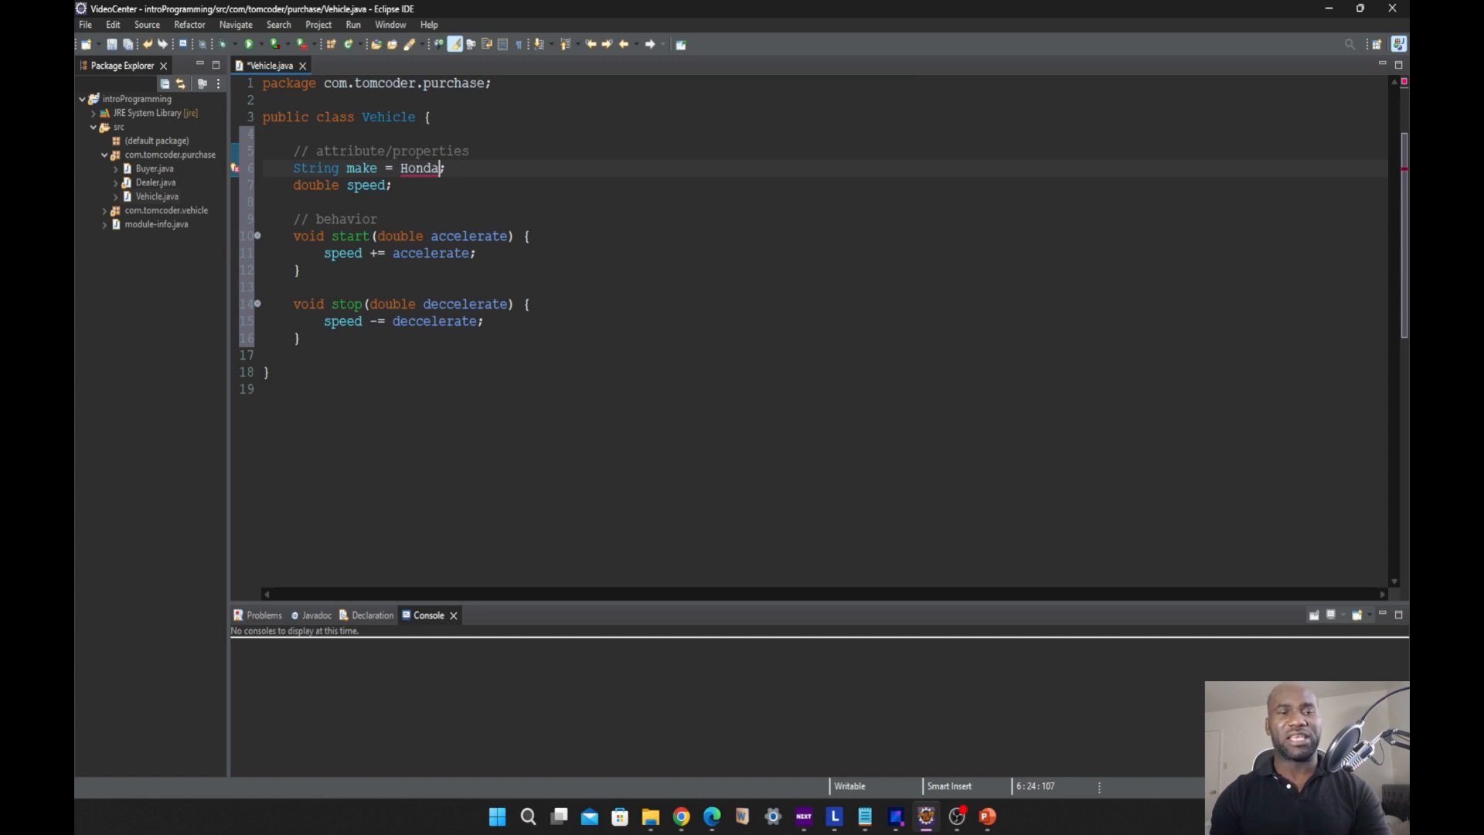
text(")
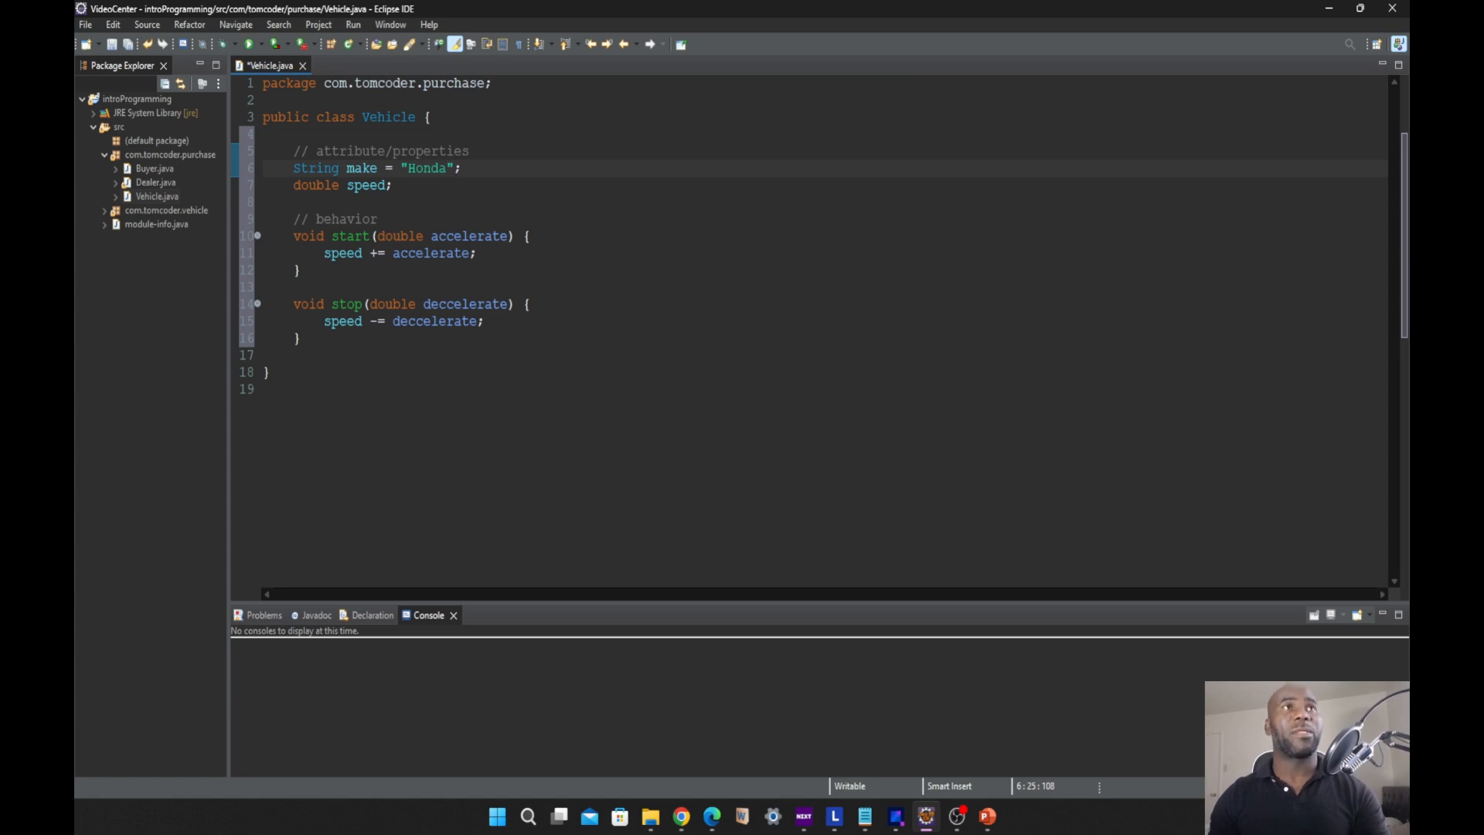
double_click(361, 168)
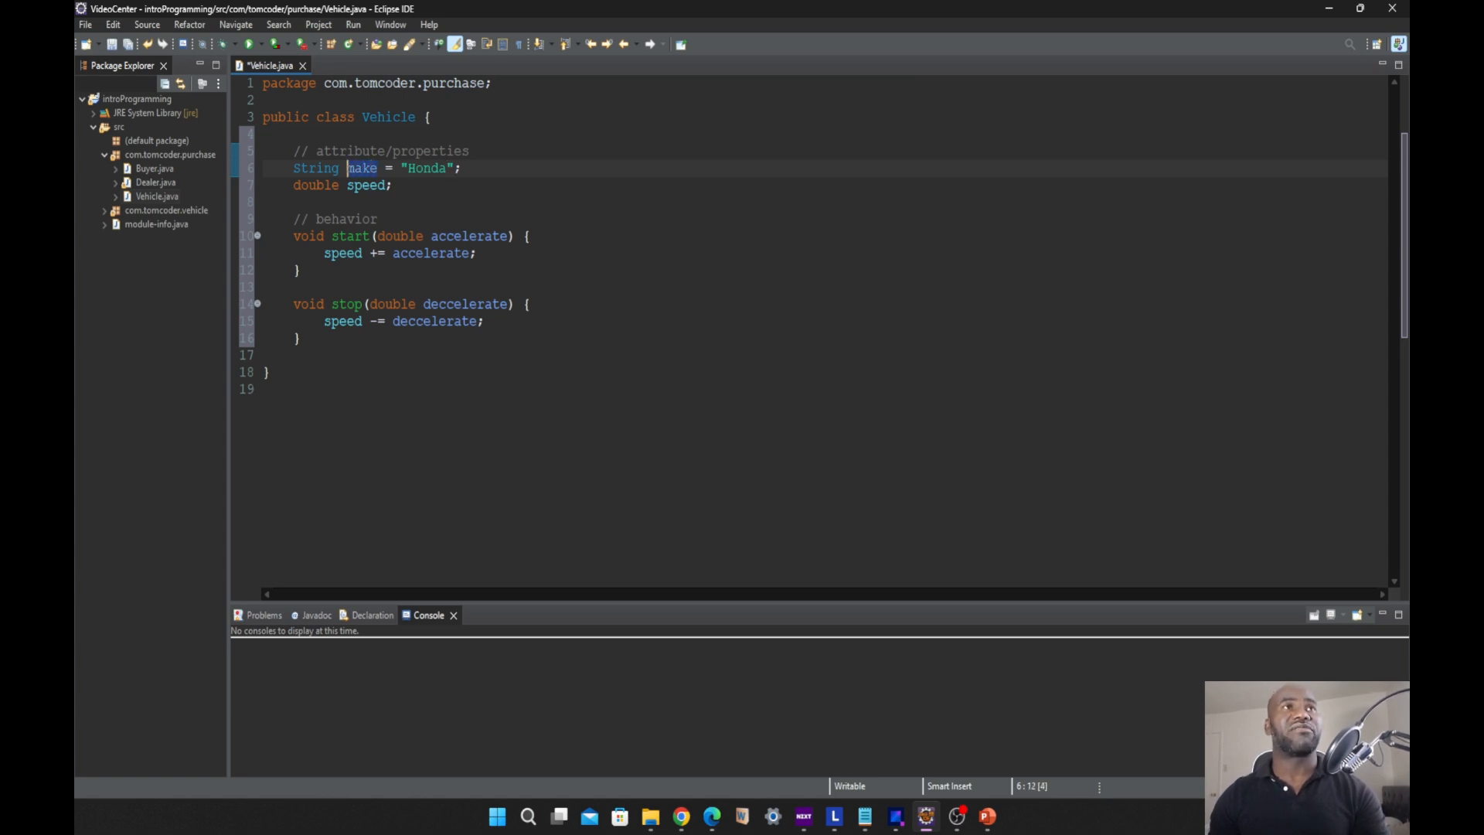
- Place the cursor on the make declaration to insert a blank line below it
double_click(362, 167)
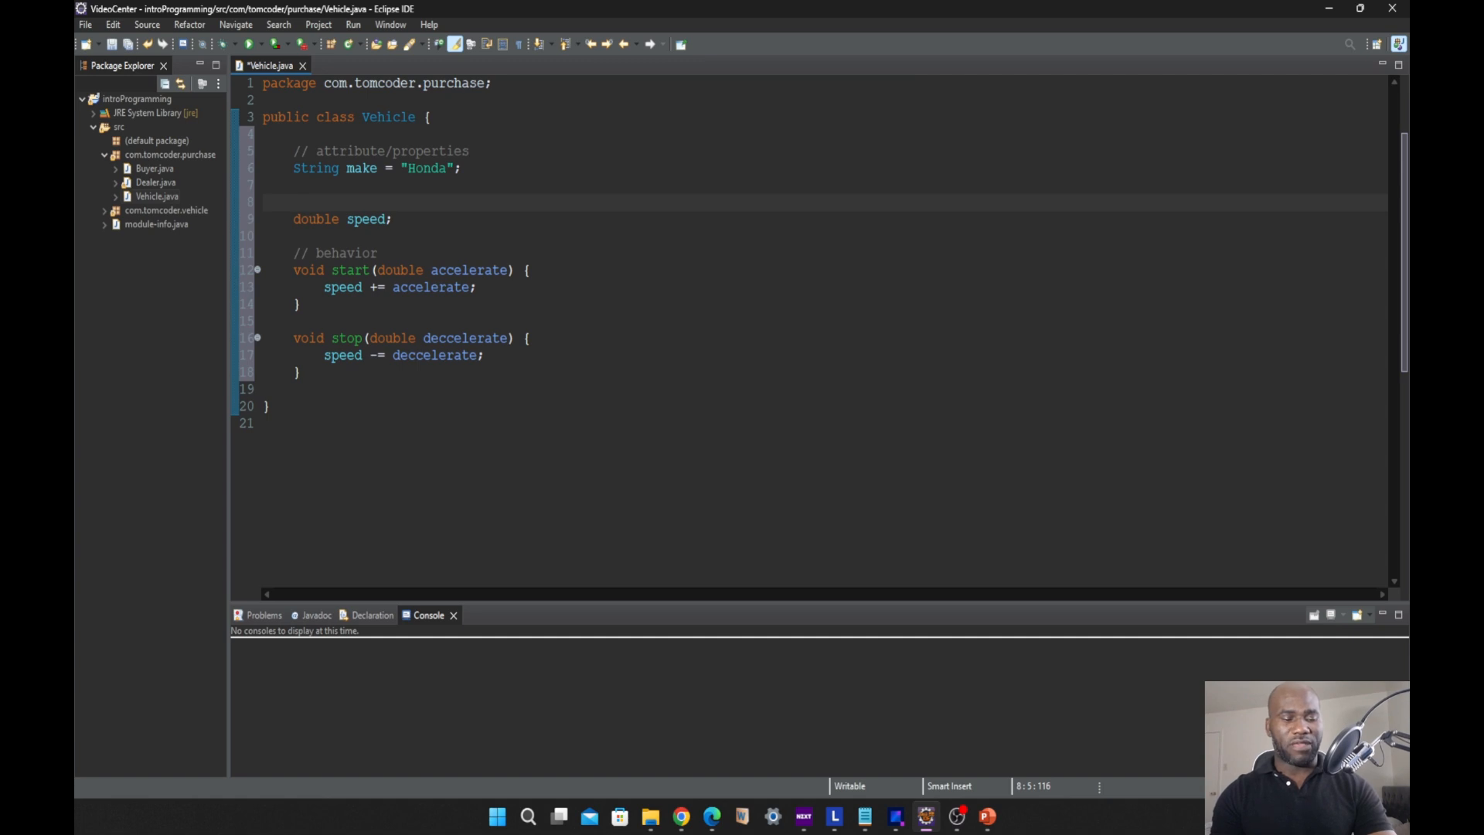
- Type the declaration String make2 = make on the blank line above speed
text(String)
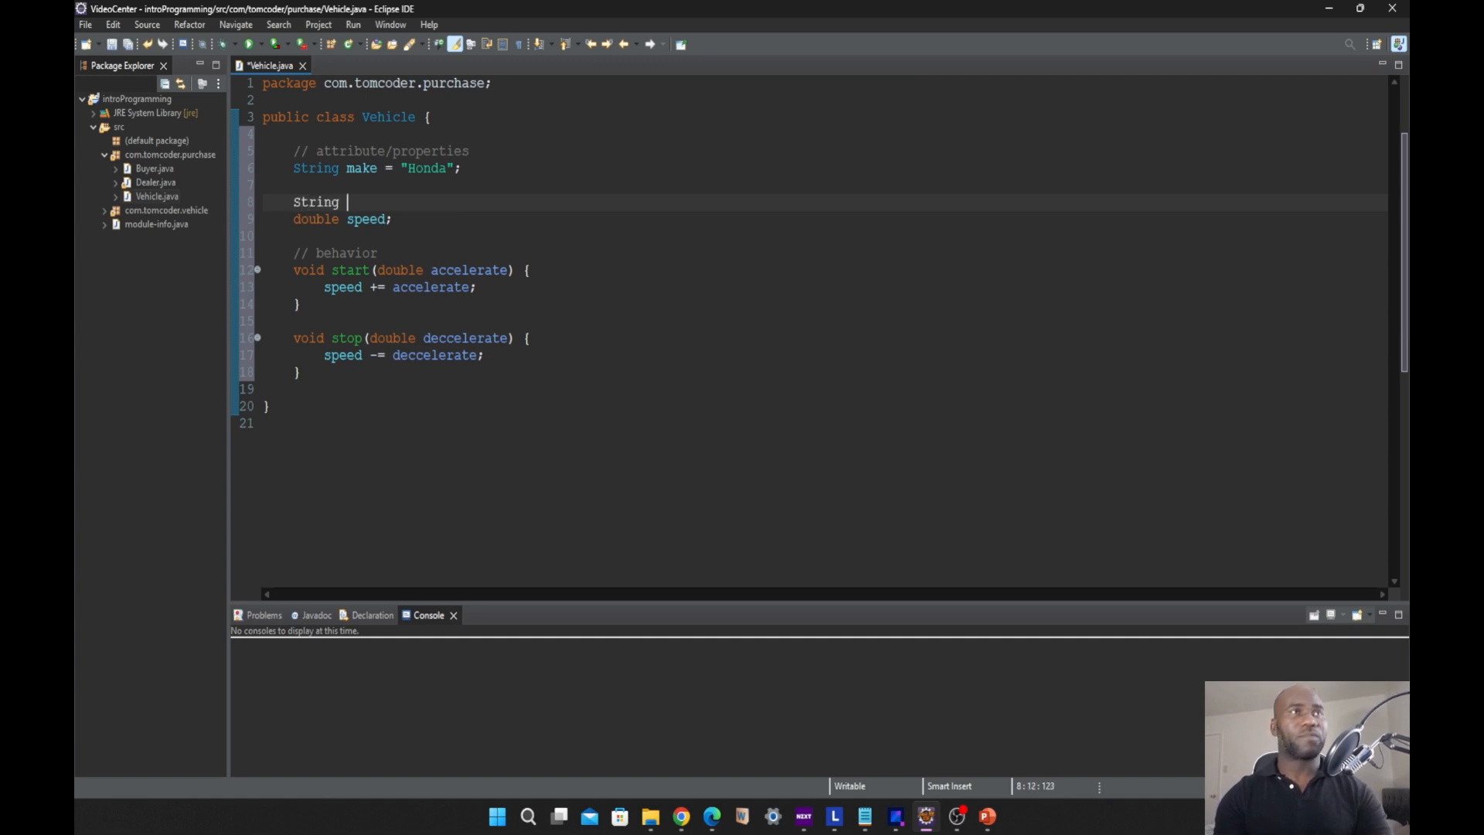
text(make2)
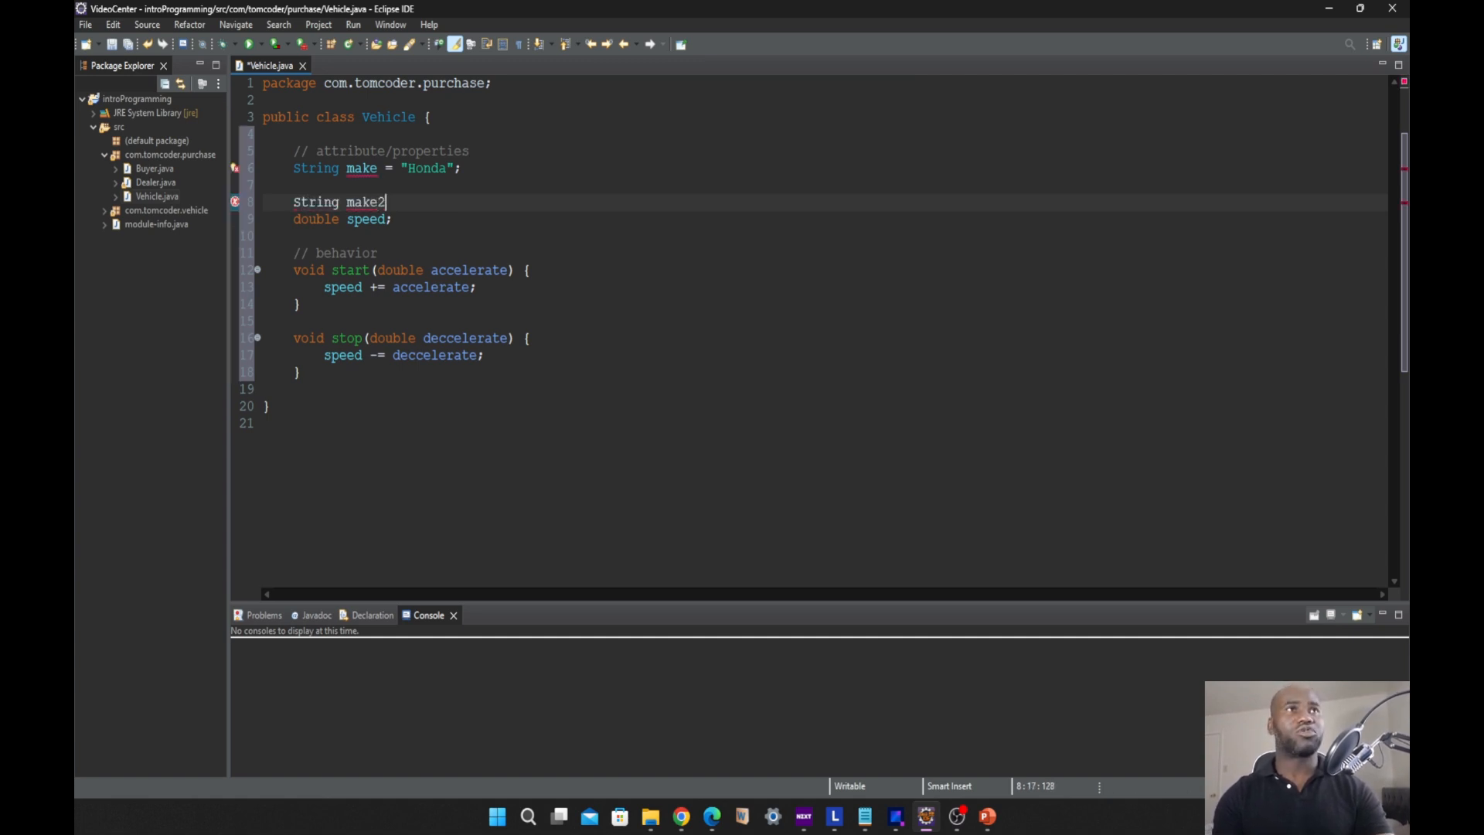
text(=)
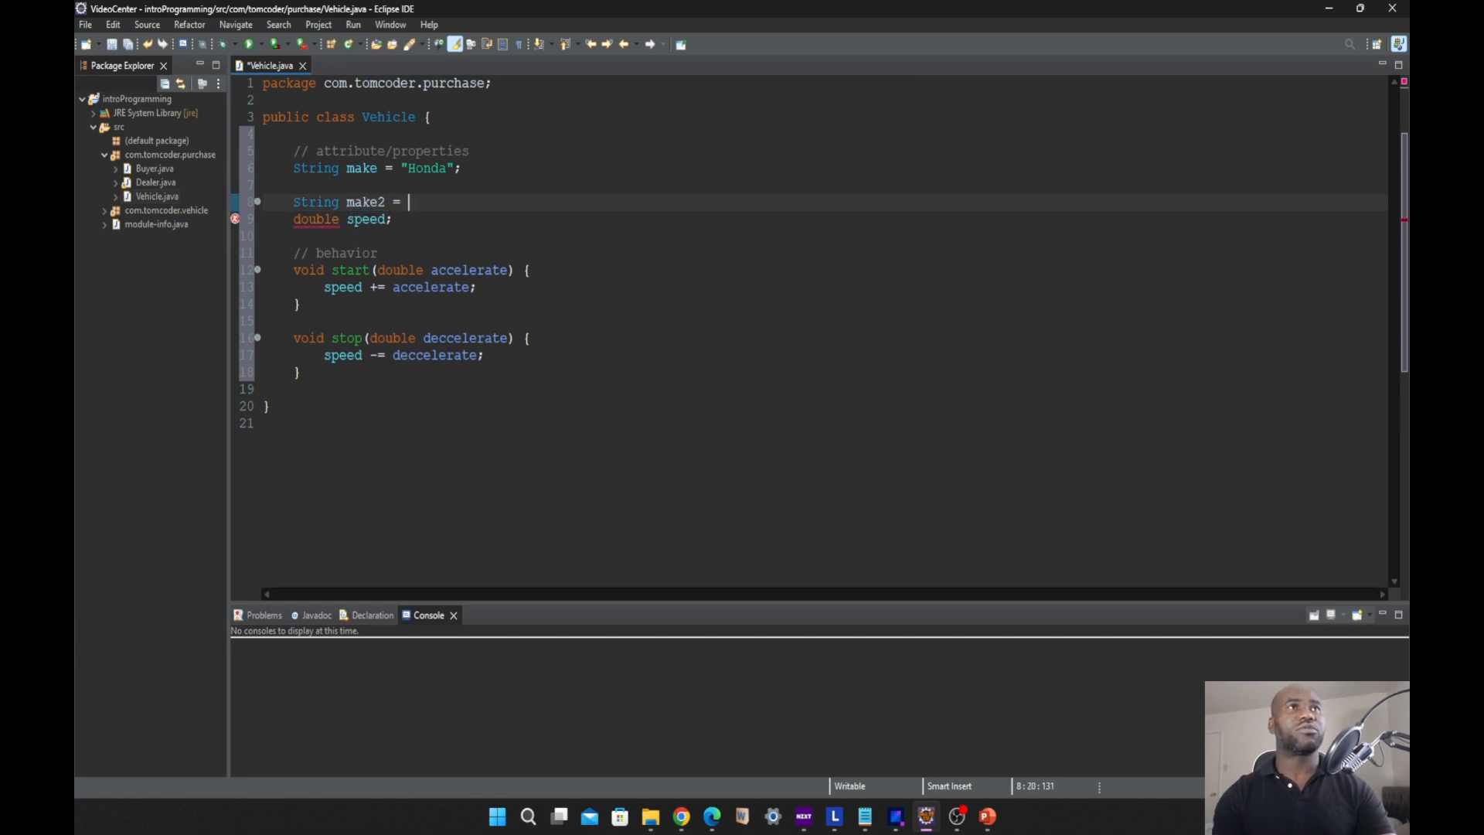
text(make;)
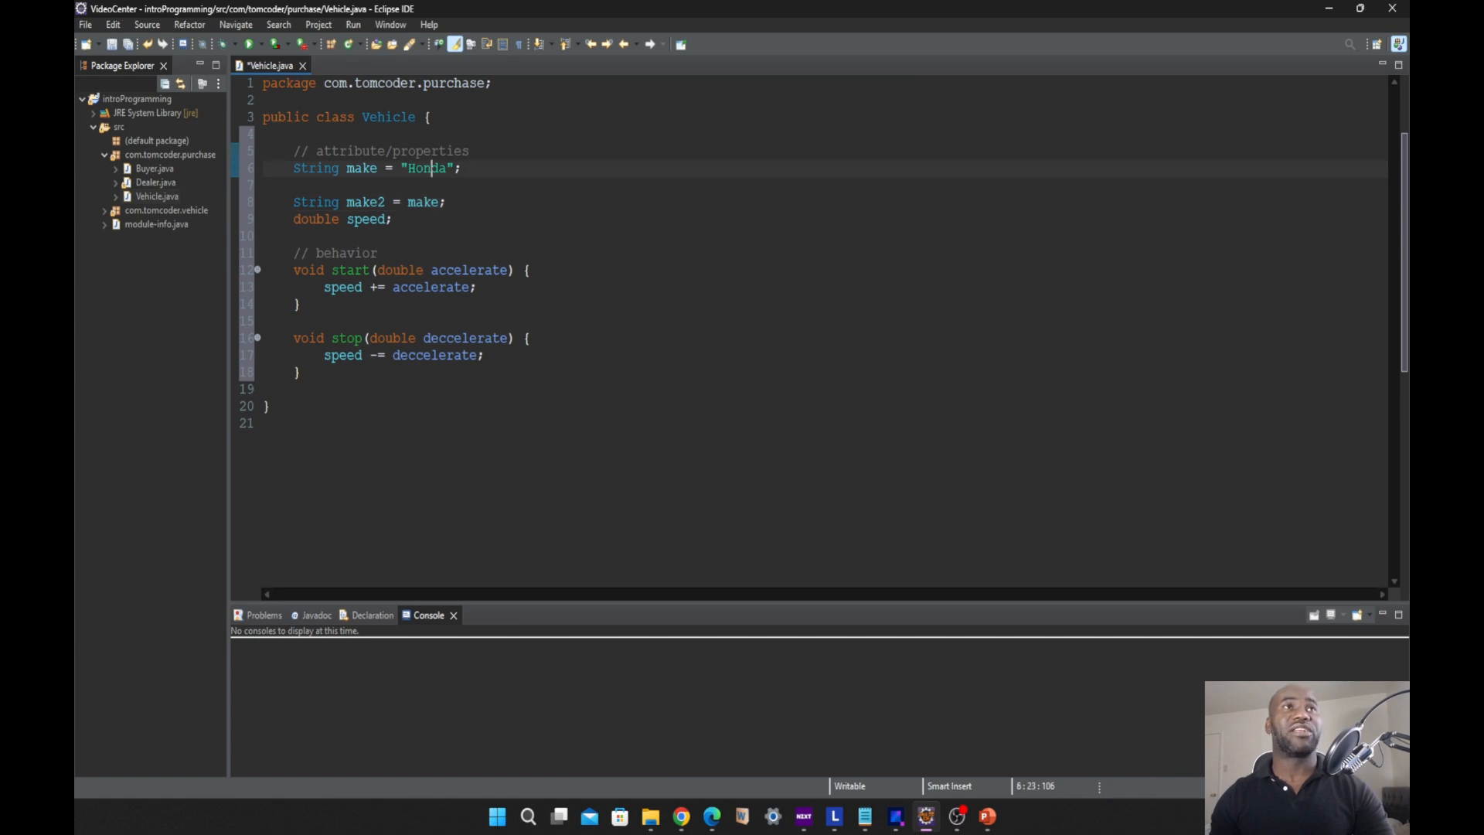
double_click(361, 168)
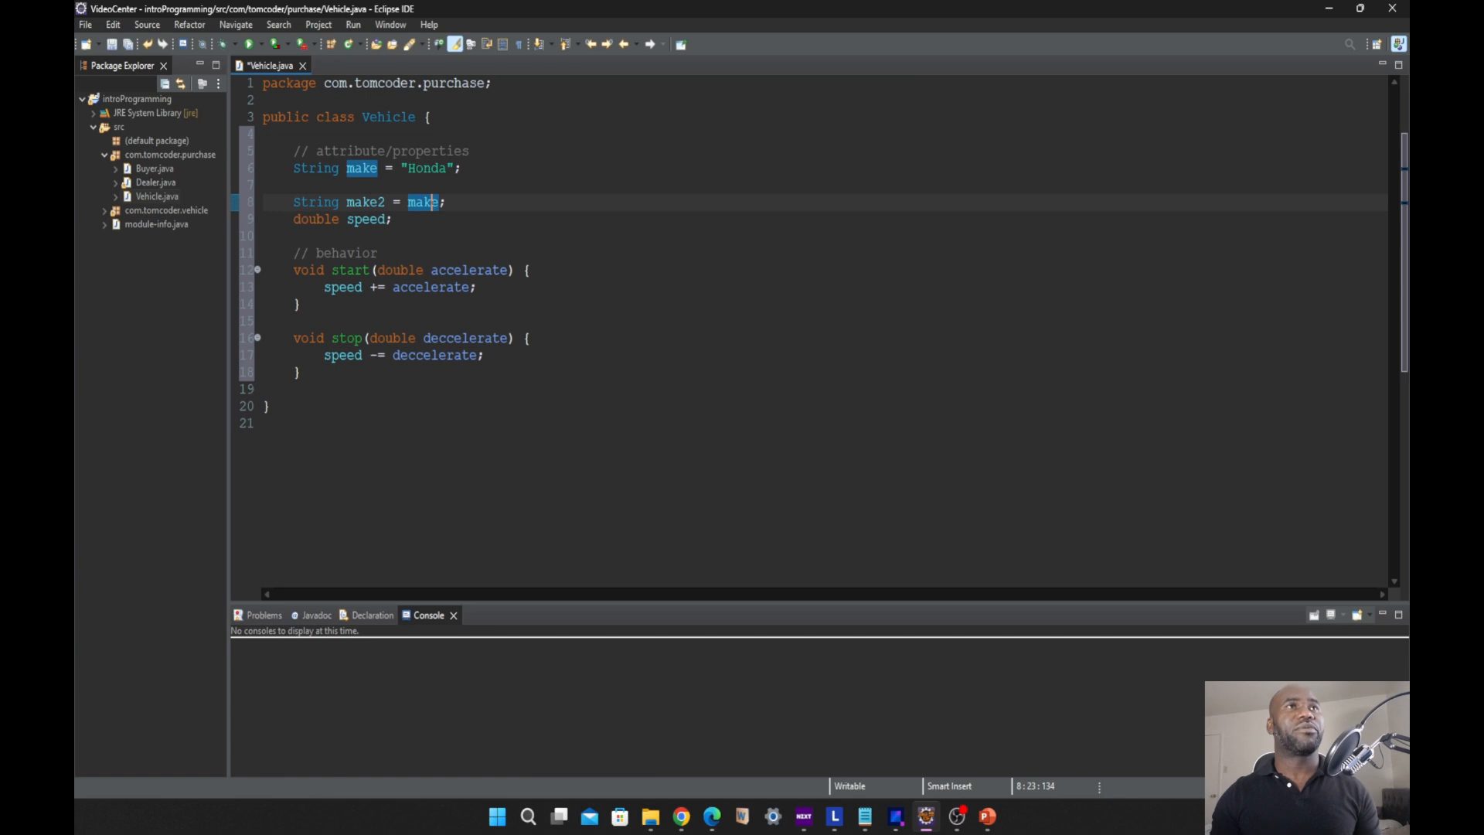
double_click(362, 167)
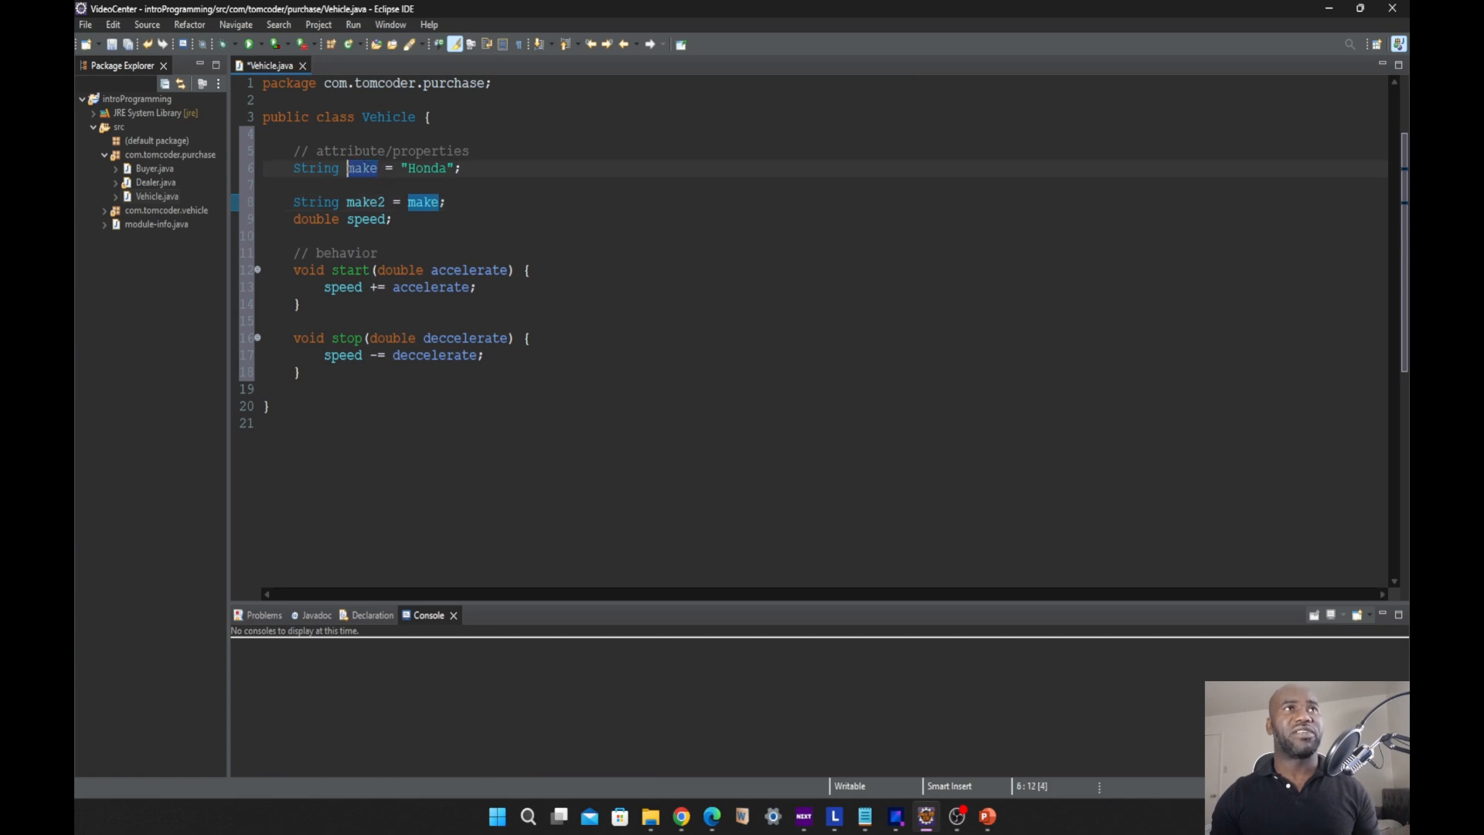